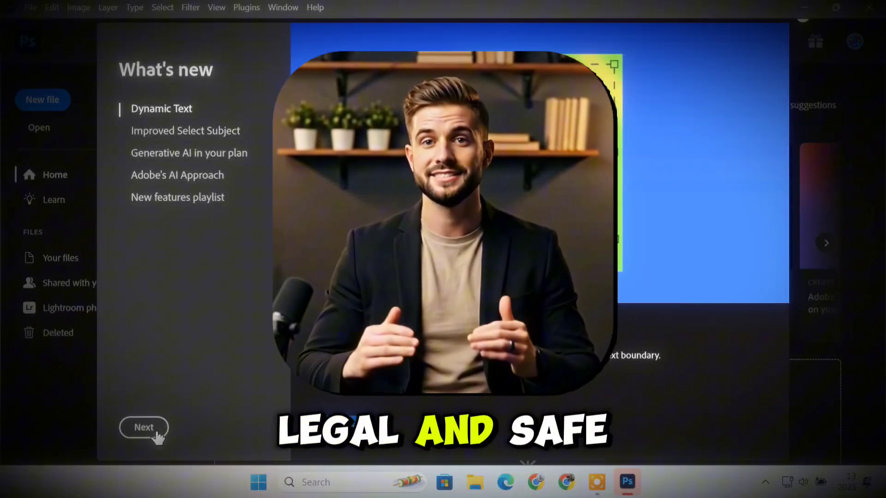
- Advance the What's new highlights twice, from Dynamic Text toward Adobe's AI Approach
click(144, 427)
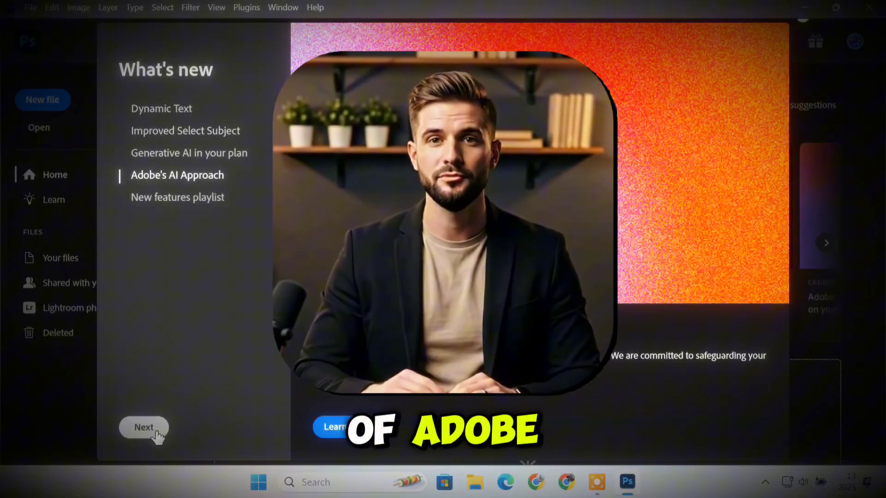
click(144, 427)
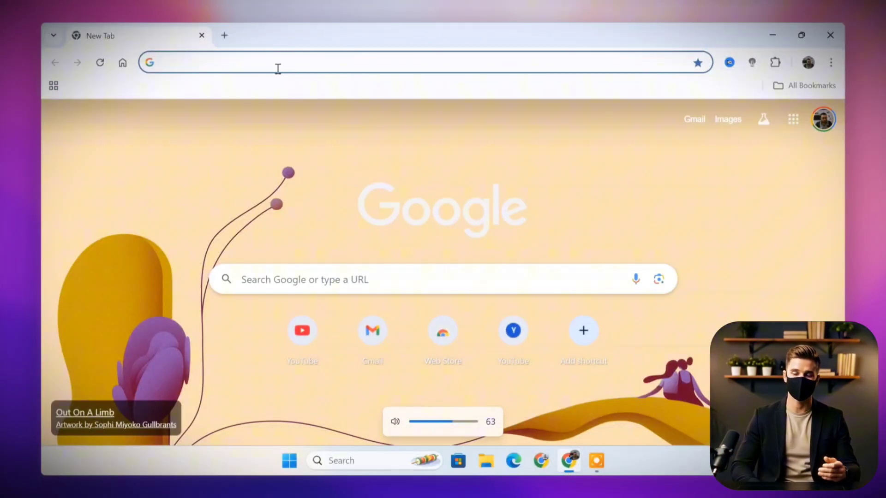
- Search 'adobe creative cloud' and open Adobe's official Creative Cloud sale page
text(adobe creative cloud)
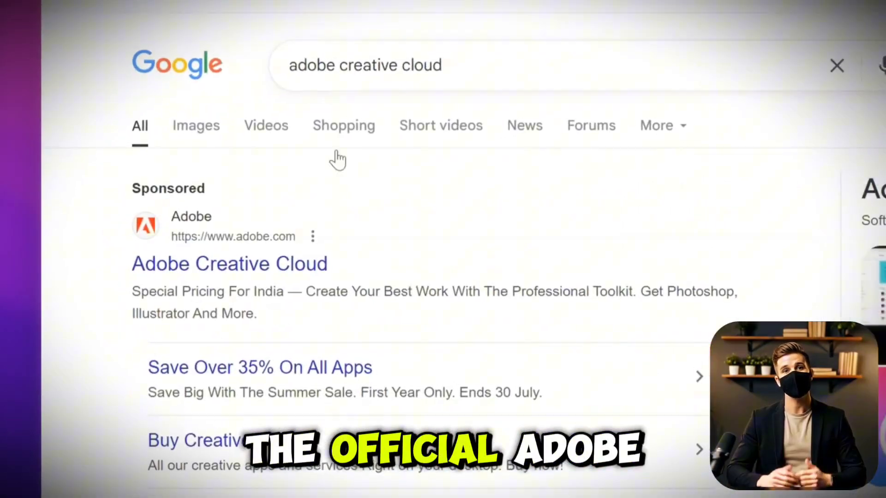
click(229, 263)
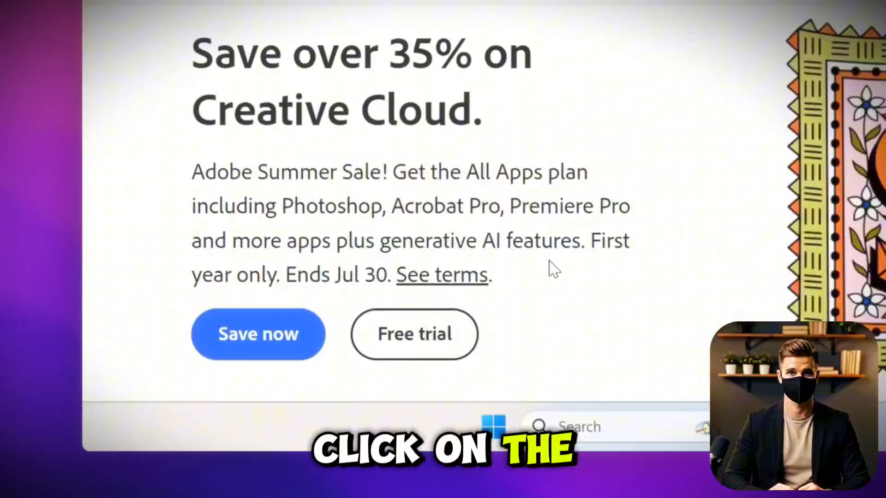
mouse_move(424, 332)
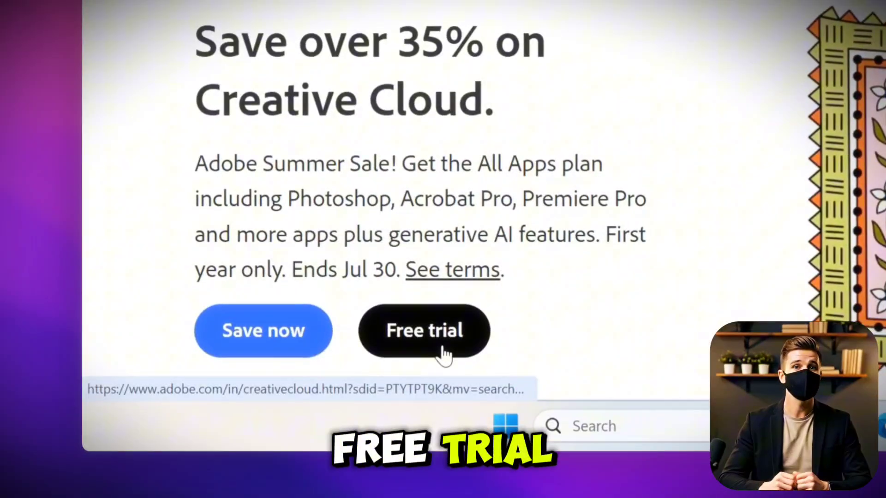
- Start the free trial, review the included apps, and continue with the student All Apps monthly plan
click(424, 330)
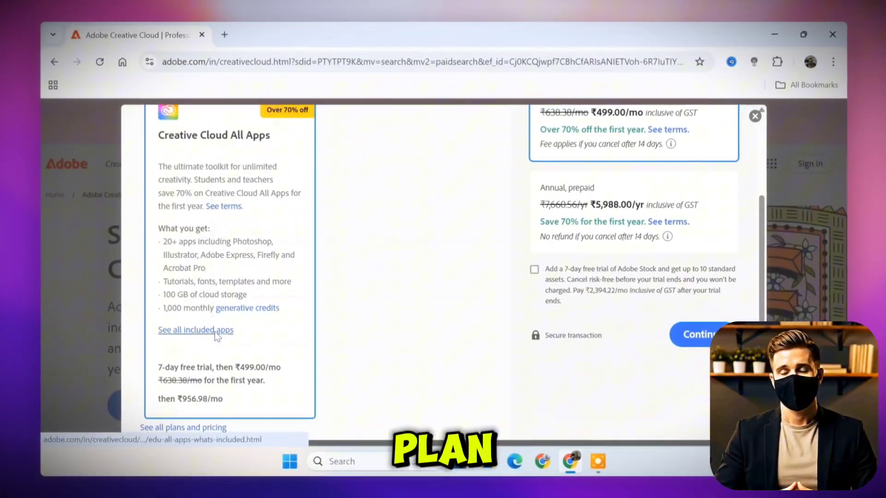
click(195, 329)
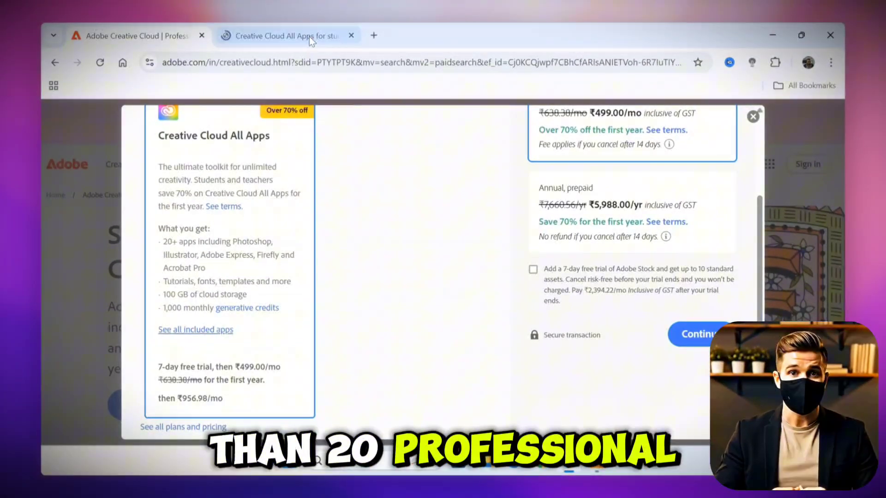
click(195, 329)
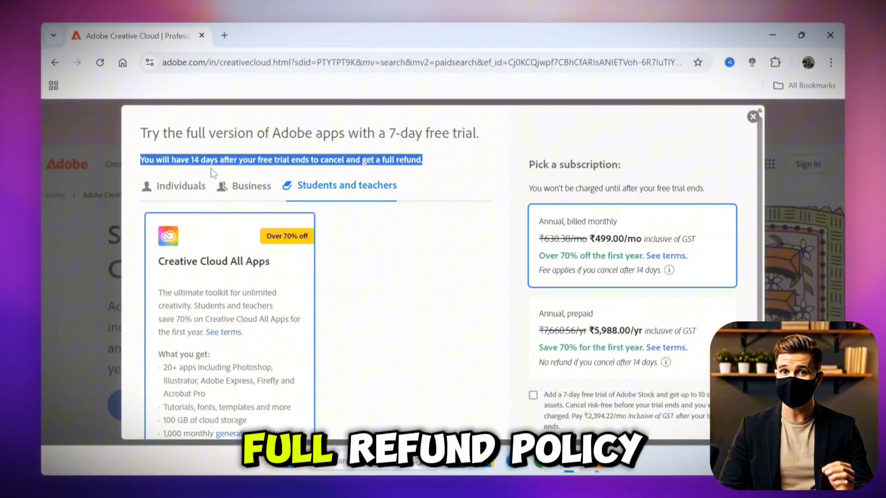
mouse_move(445, 182)
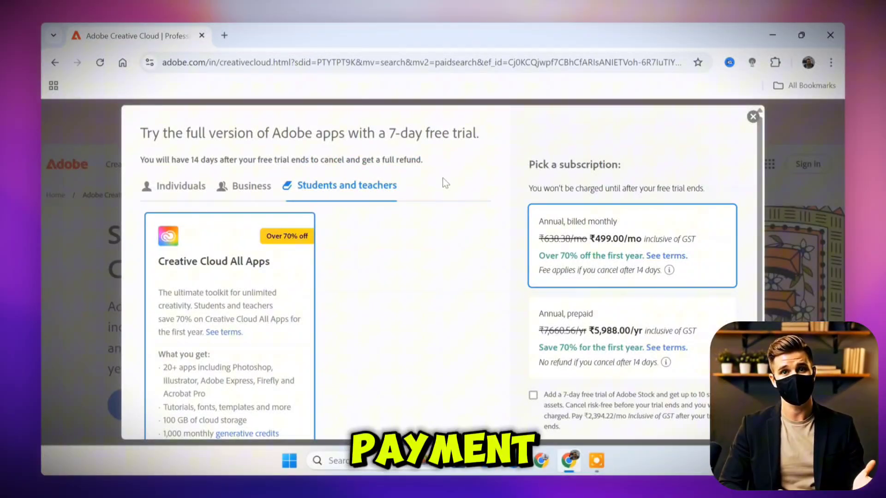
scroll(down, 3)
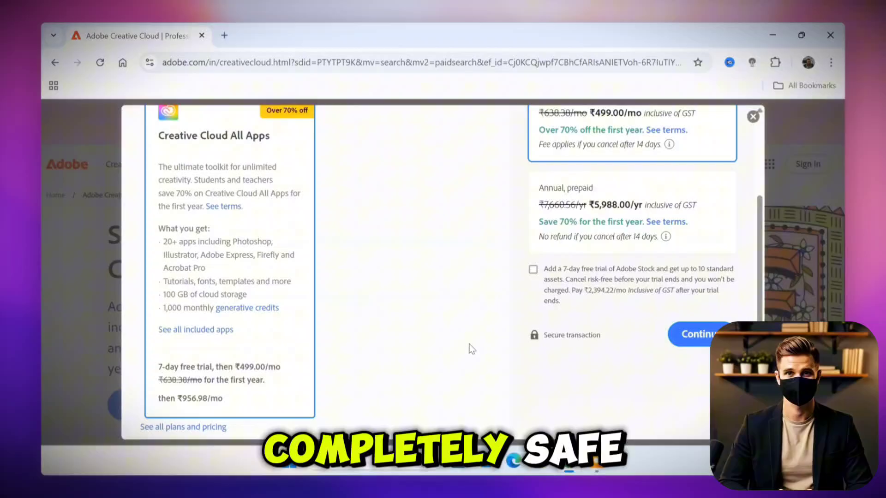
click(699, 334)
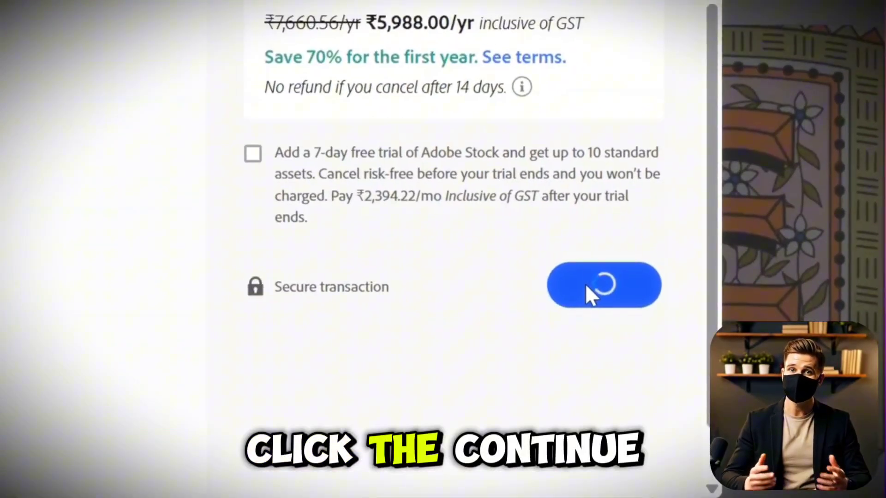
click(604, 285)
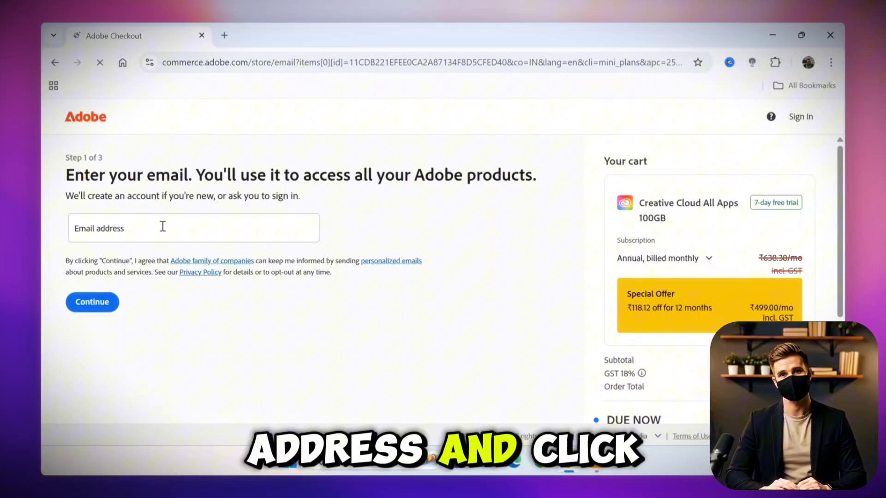
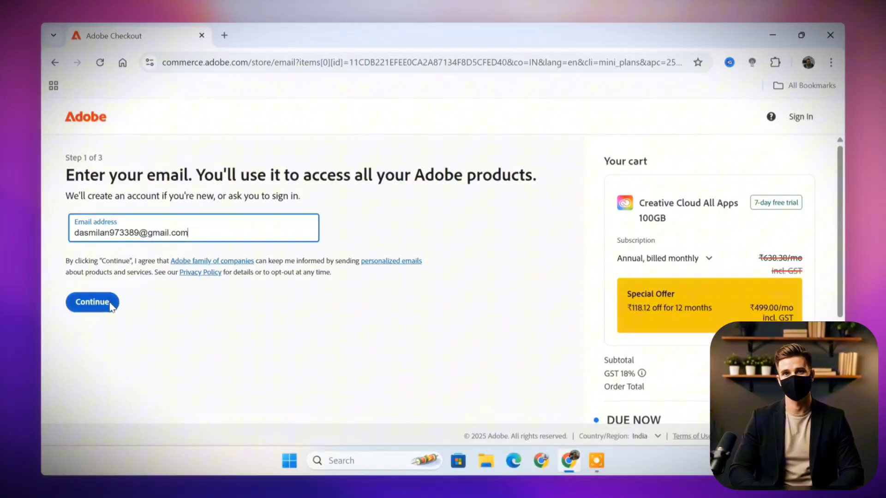
click(92, 301)
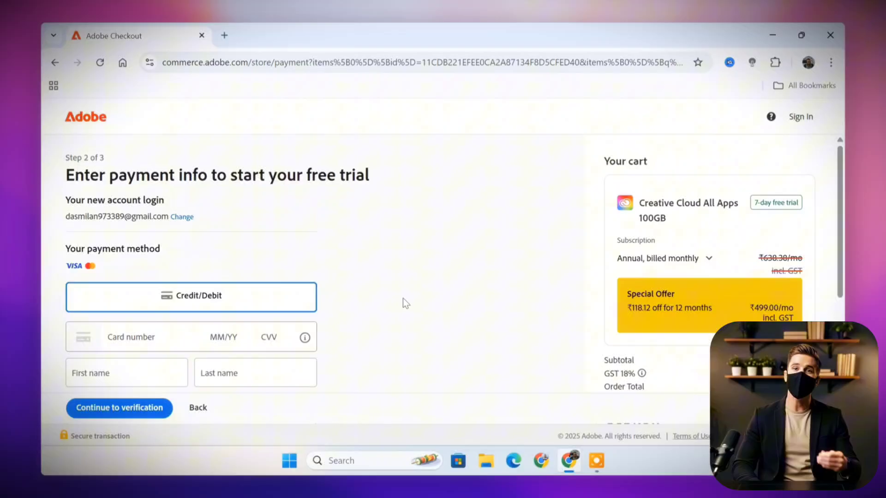
scroll(down, 3)
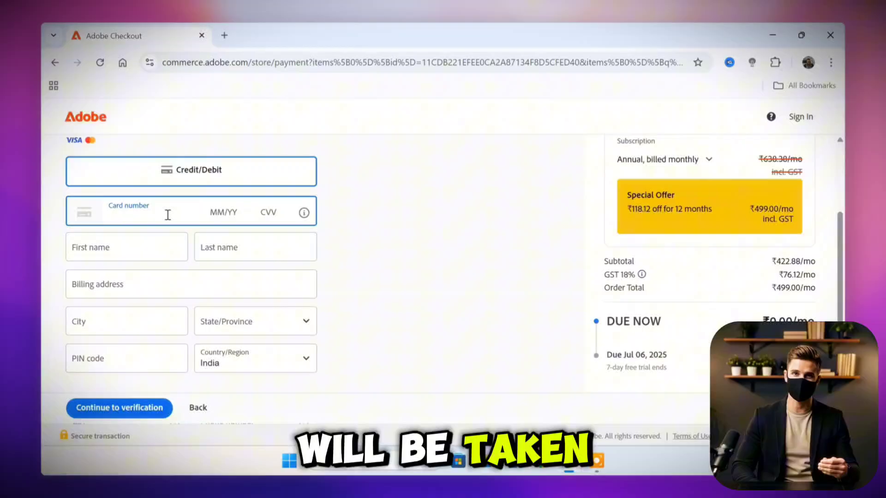
scroll(down, 3)
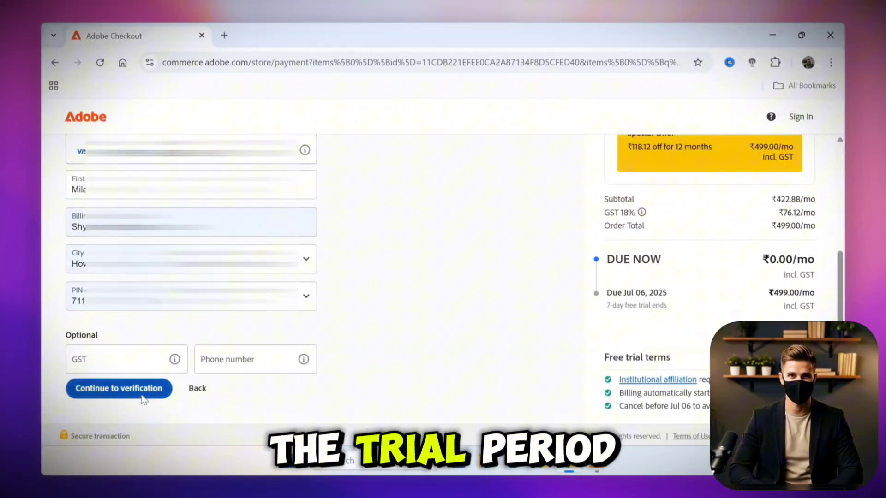
- Proceed to education verification without saving the card and fill in the school details
click(118, 388)
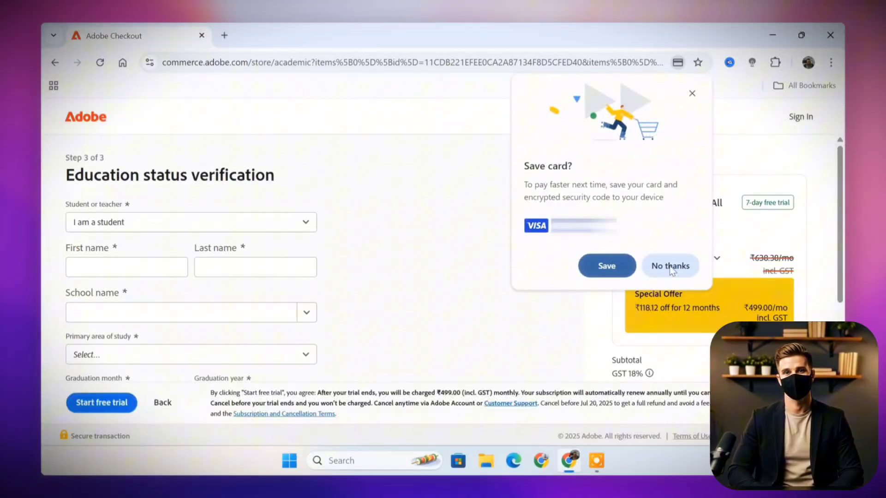
click(670, 266)
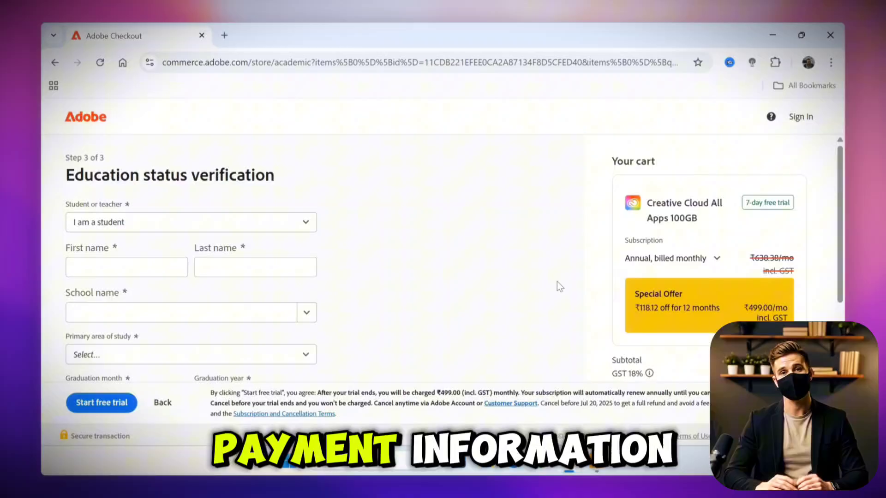
triple_click(169, 175)
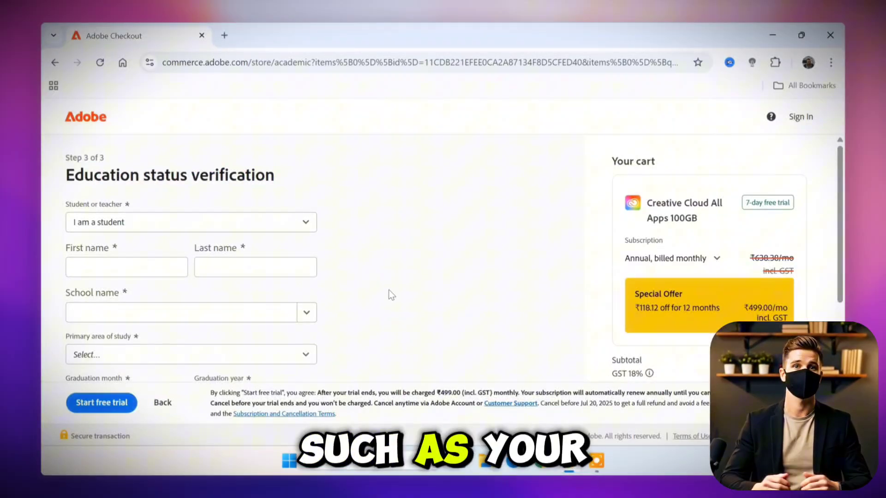
scroll(down, 3)
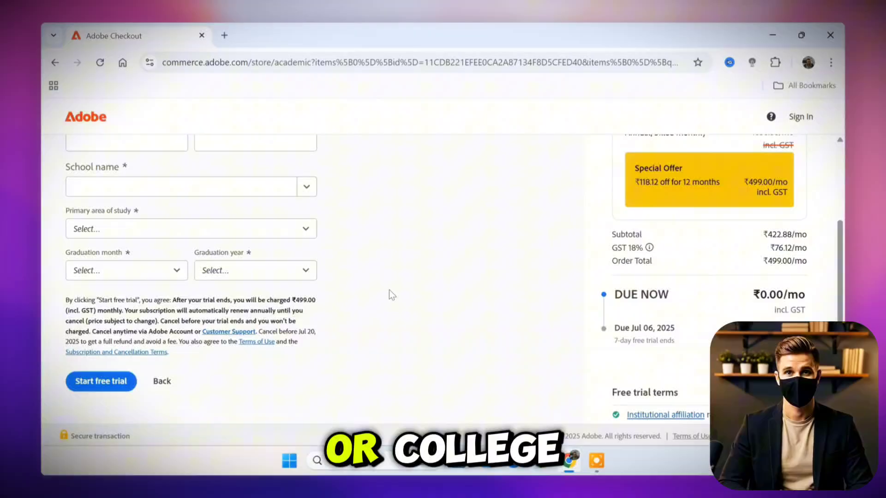
scroll(up, 3)
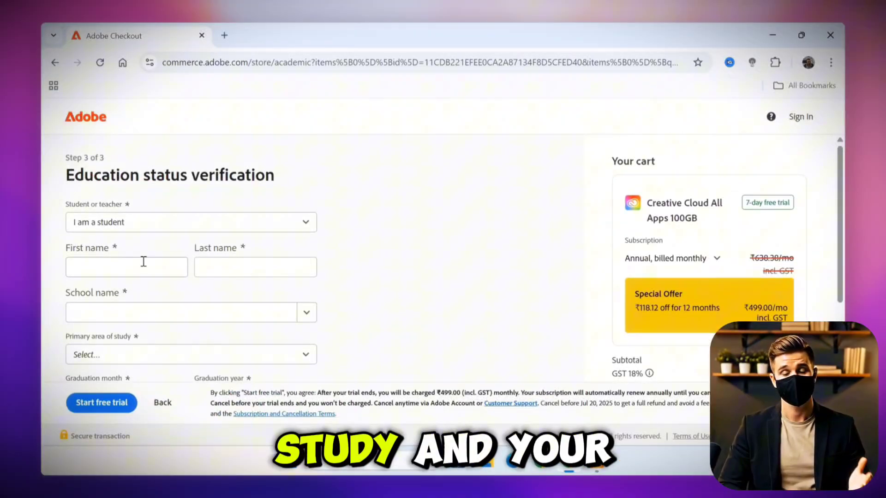
- Choose Computer Science, Information Technology, Library Science as study area and start the free trial
click(191, 355)
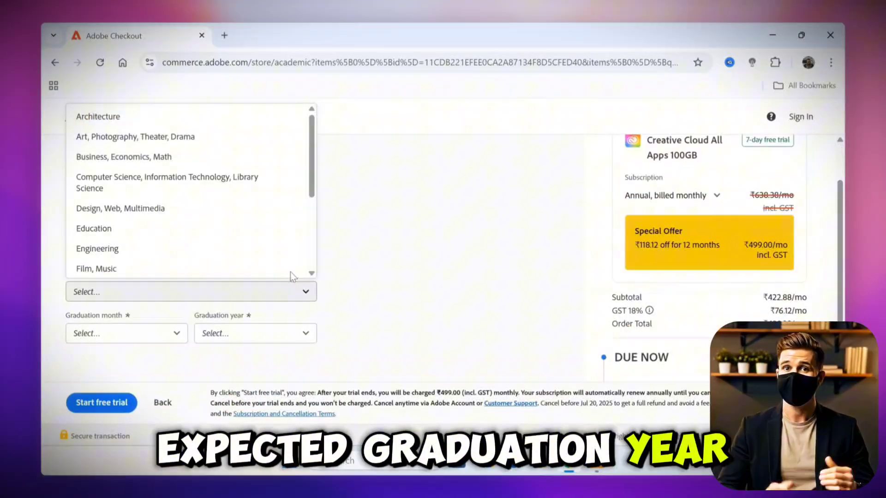
click(167, 182)
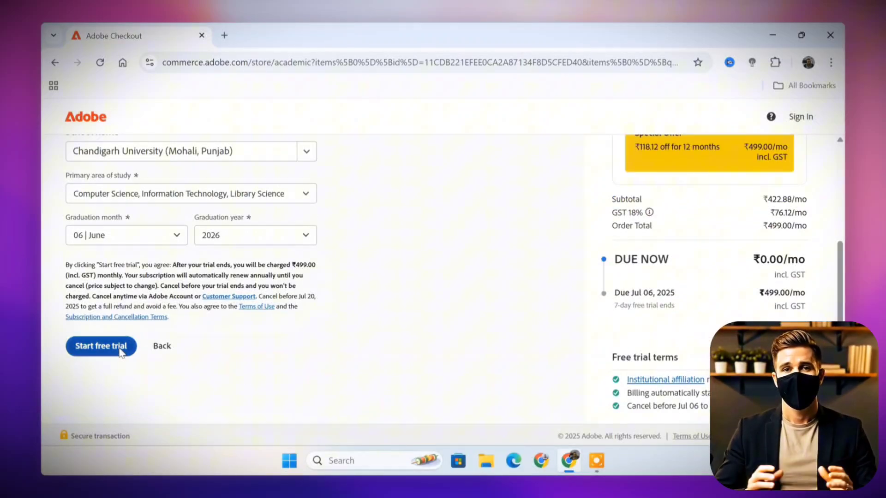
click(100, 346)
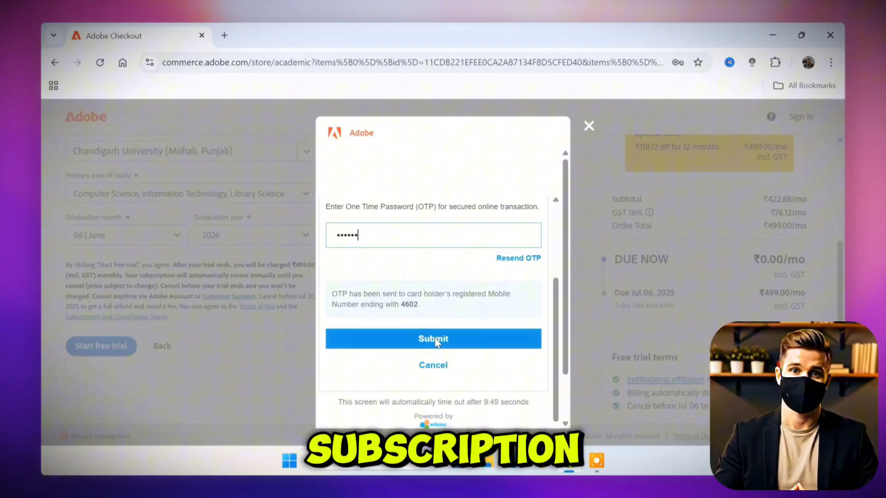
- Submit the one-time payment code, begin creating the account password, and move to a fresh browser tab
click(432, 340)
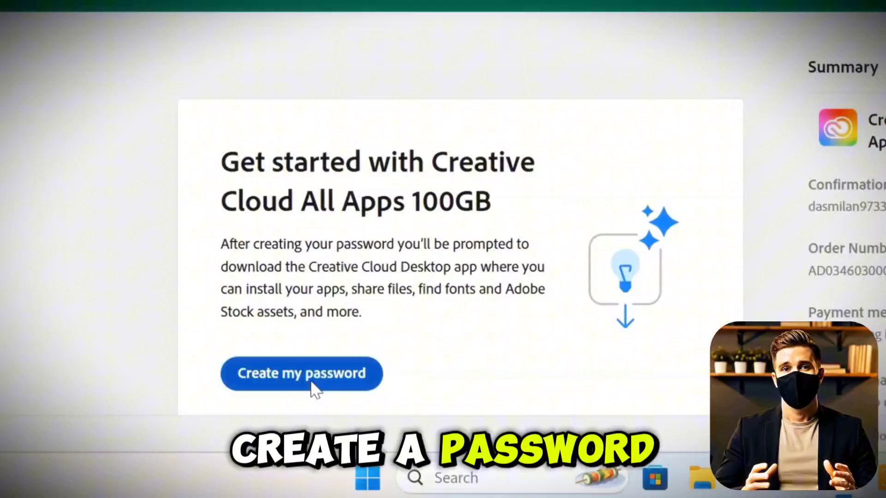
click(302, 373)
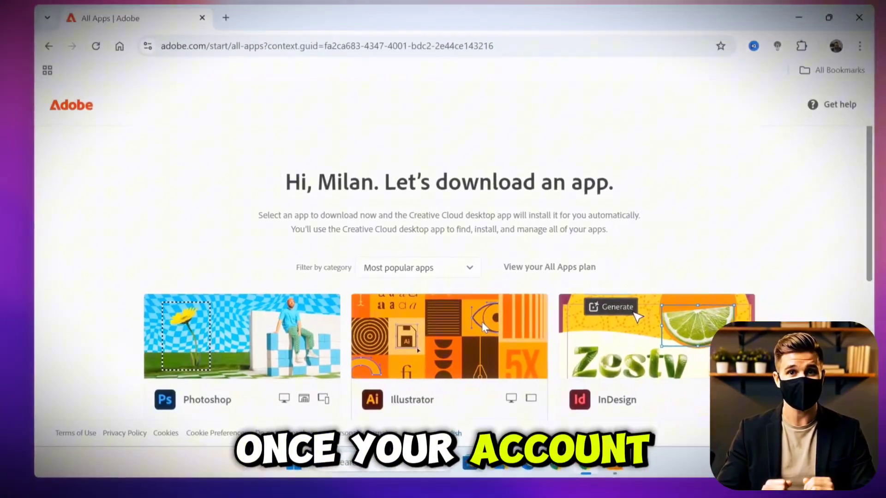
click(225, 18)
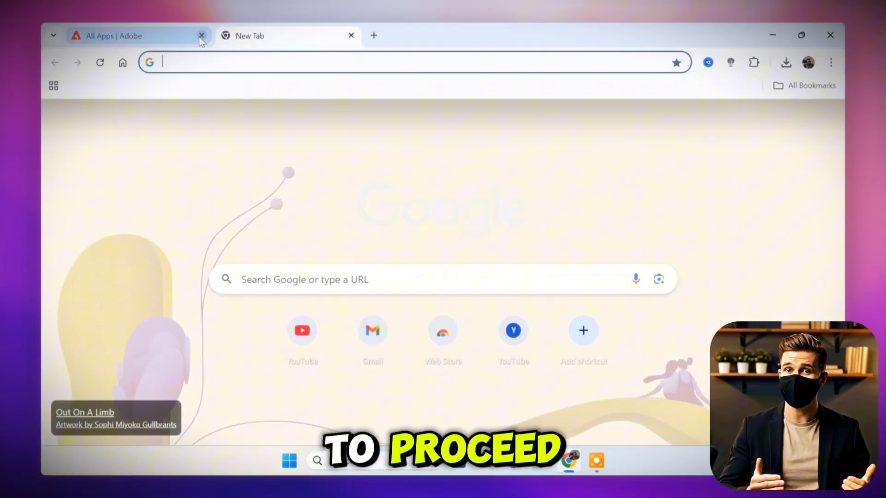
- Search 'download adobe creative cloud' and open the Download Creative Cloud desktop app article
text(download)
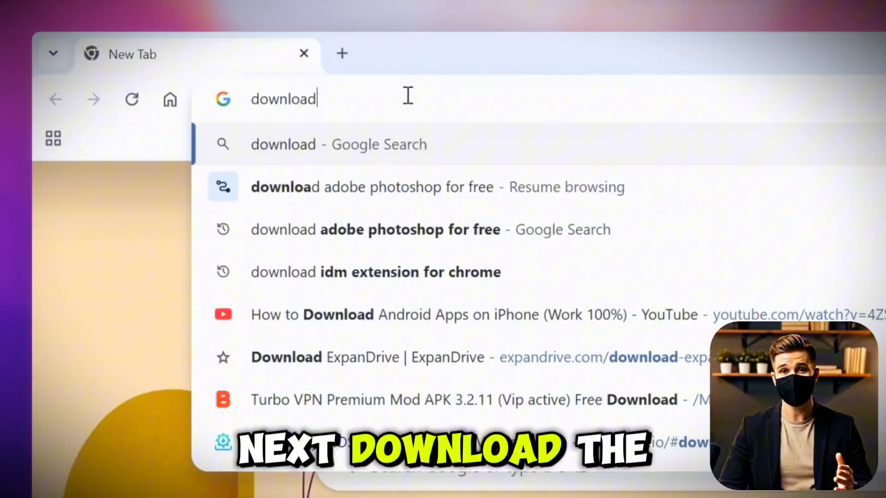
text(adobe creative cloud)
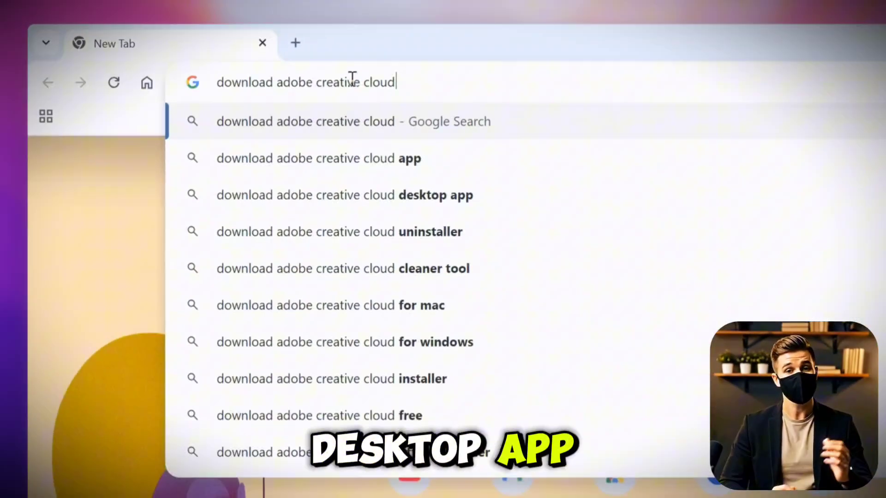
key(Return)
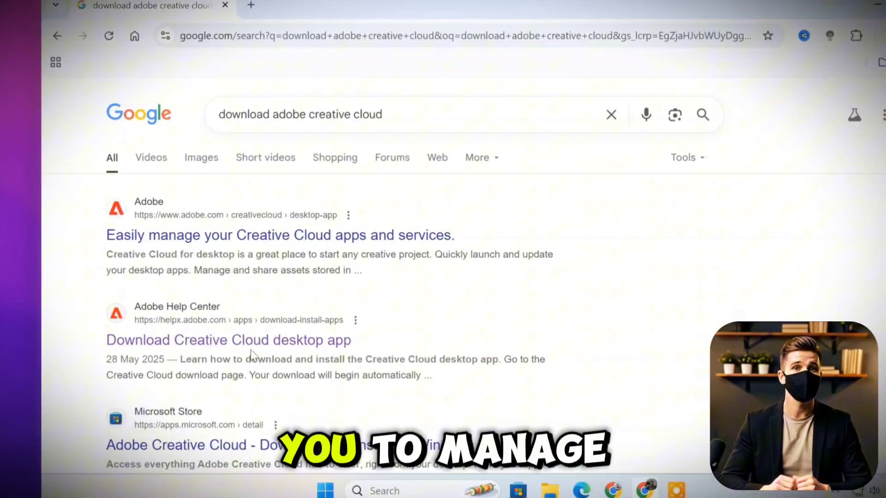
click(229, 340)
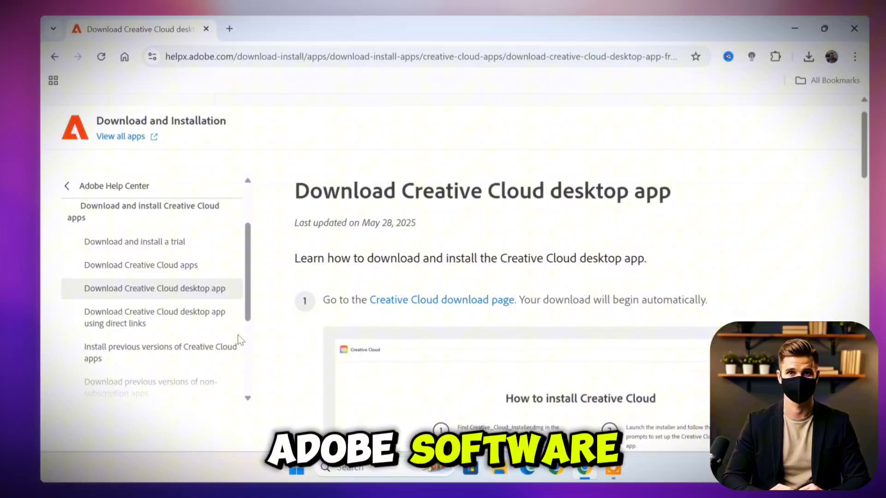
- Go to the Creative Cloud download page and run the downloaded Creative_Cloud_Set-Up.exe installer
click(786, 63)
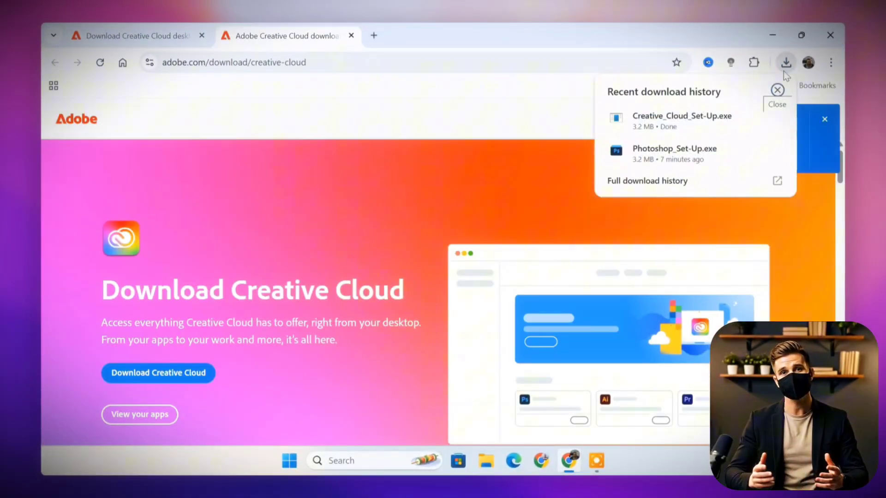
click(777, 89)
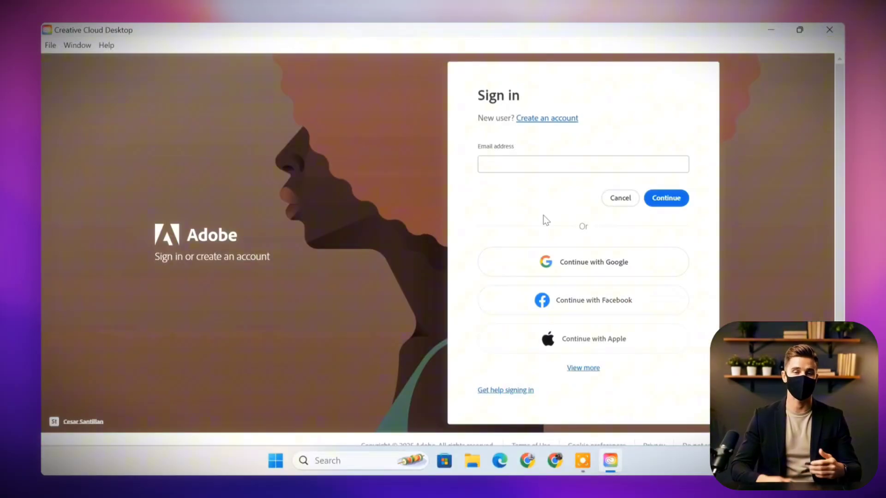
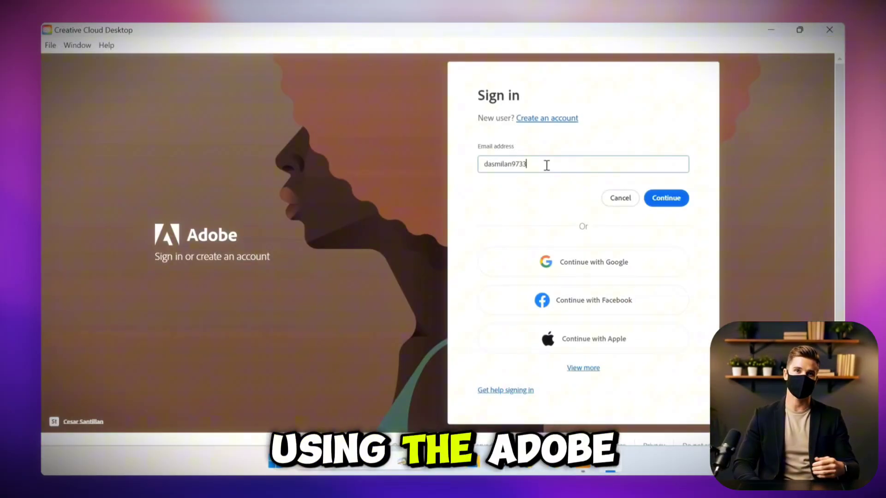
click(665, 198)
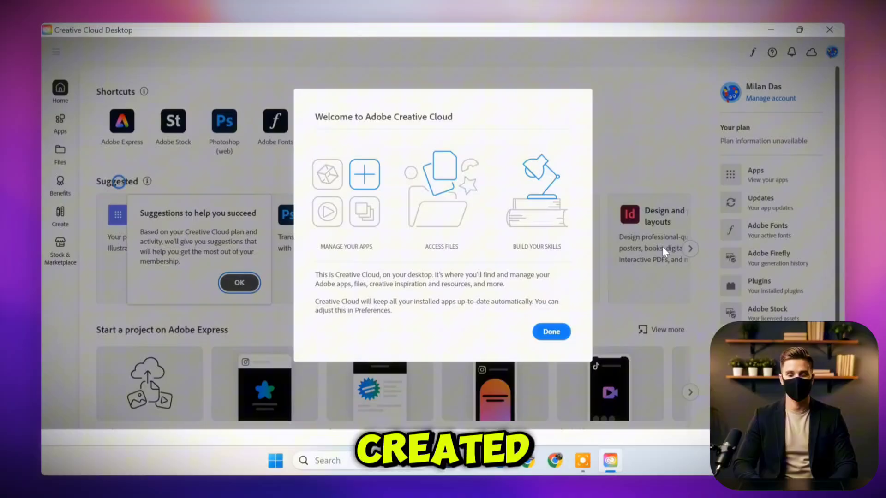
click(551, 331)
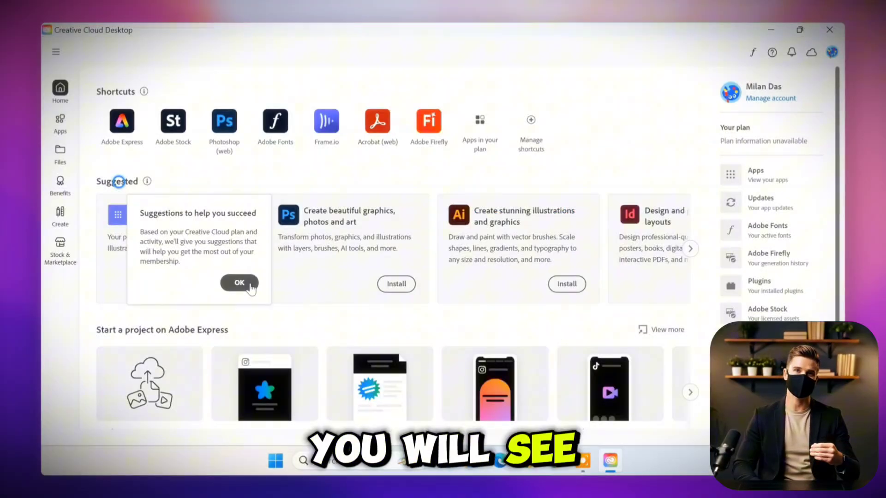
click(60, 123)
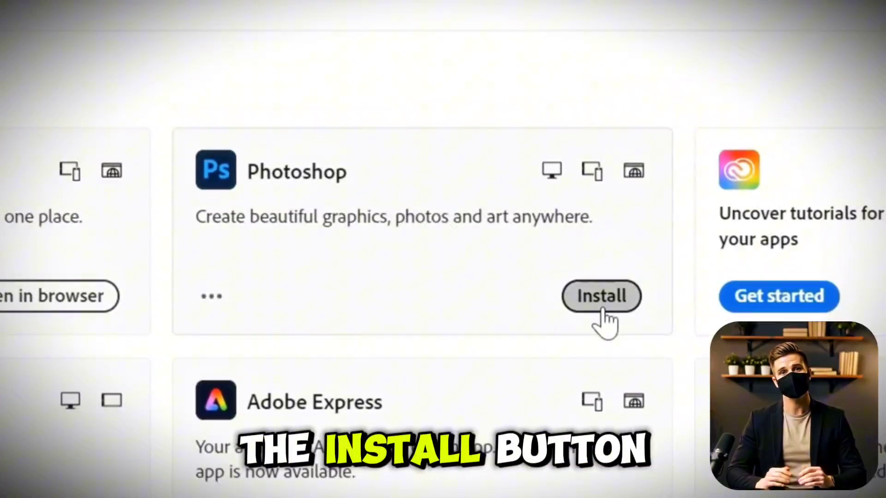
- Install Photoshop from its card and launch it once installation finishes
click(601, 296)
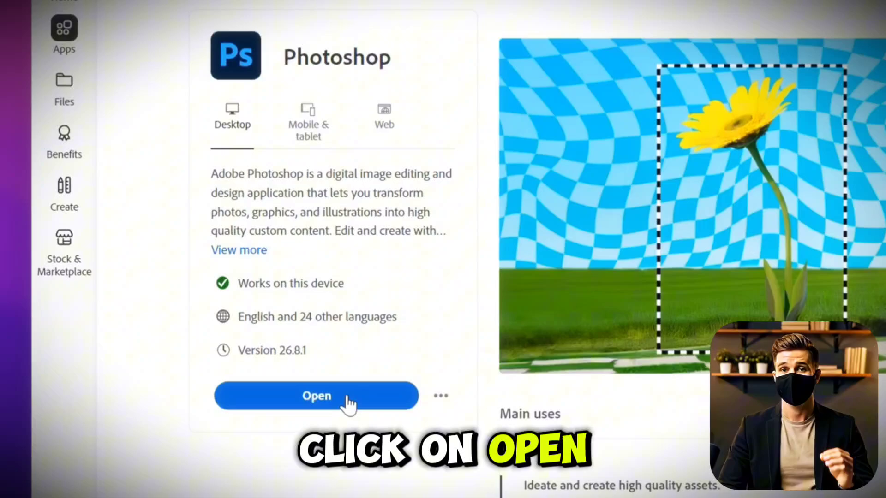
click(316, 395)
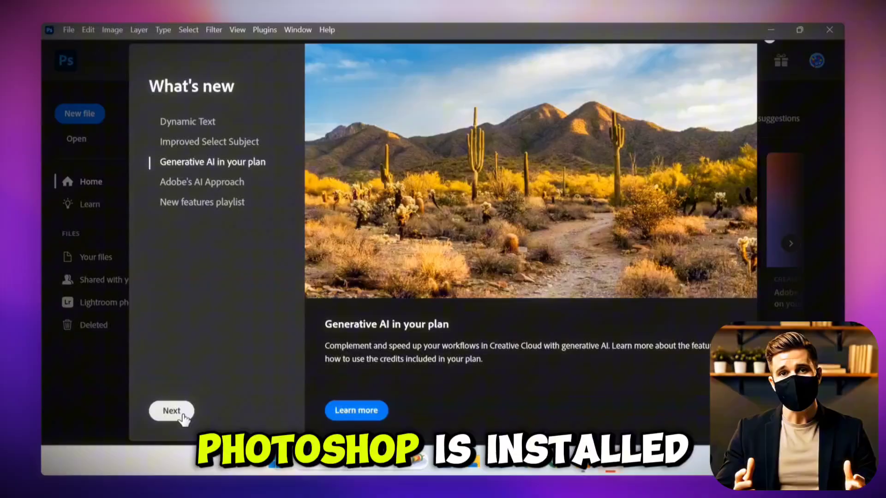
- Advance the What's new tour once and finish it to reach the Photoshop home screen
click(171, 411)
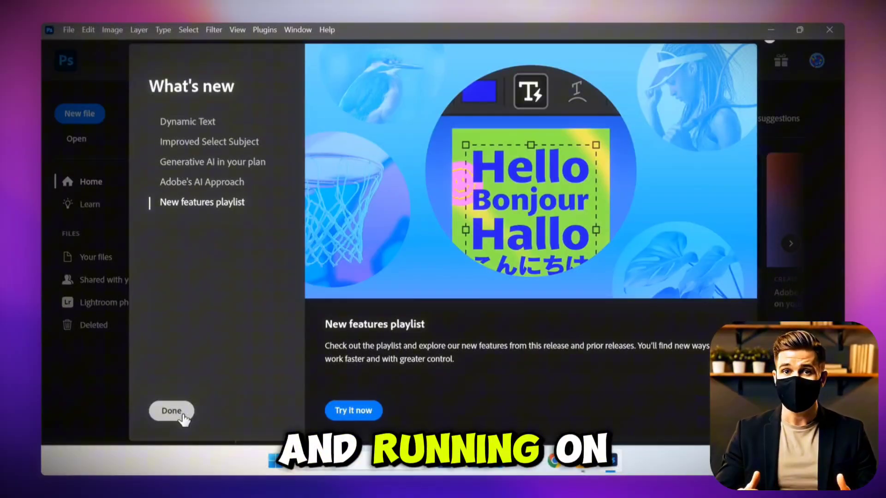
click(171, 411)
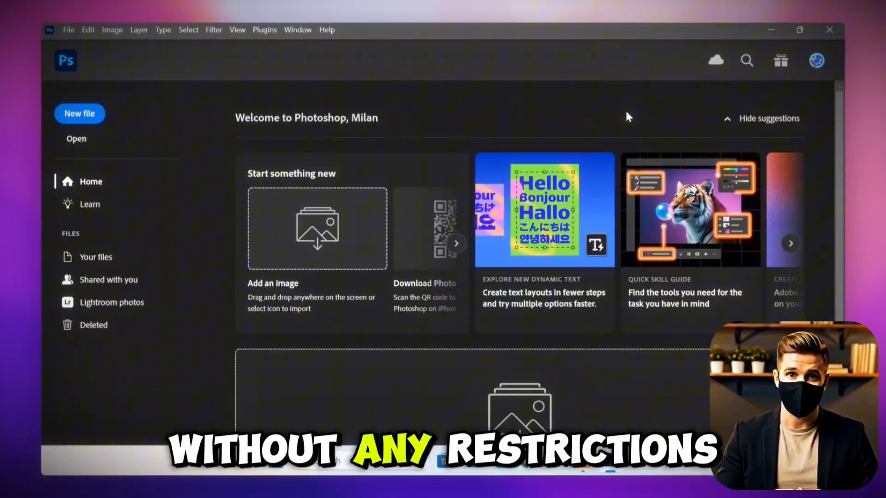